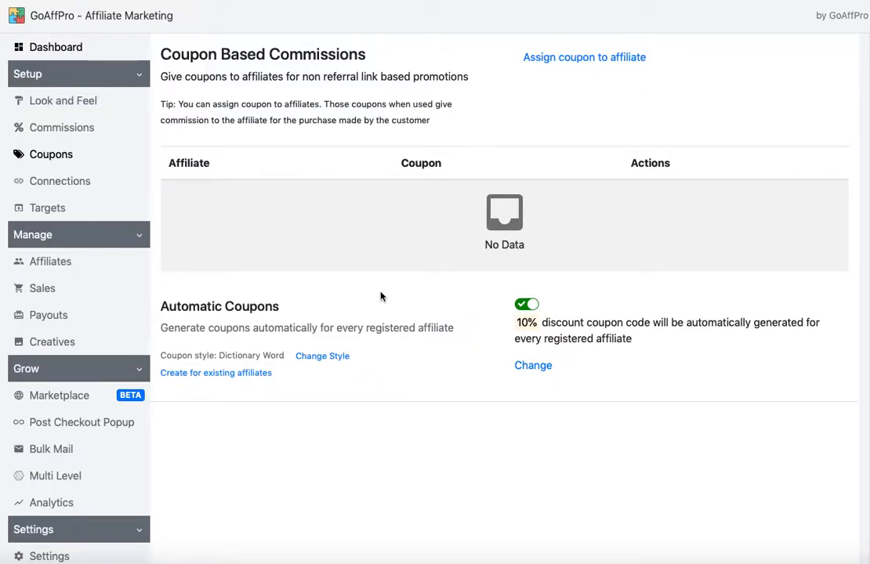
pyautogui.moveTo(384, 298)
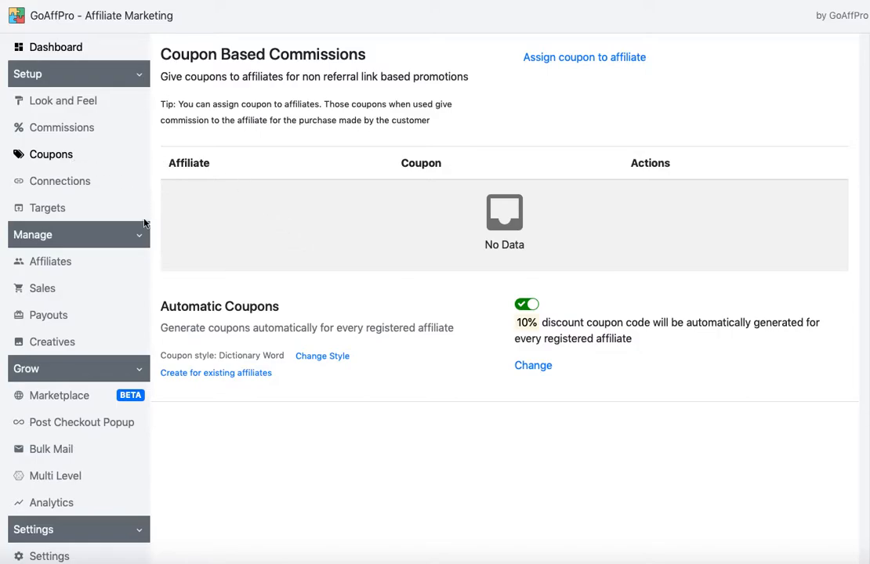
pyautogui.moveTo(176, 319)
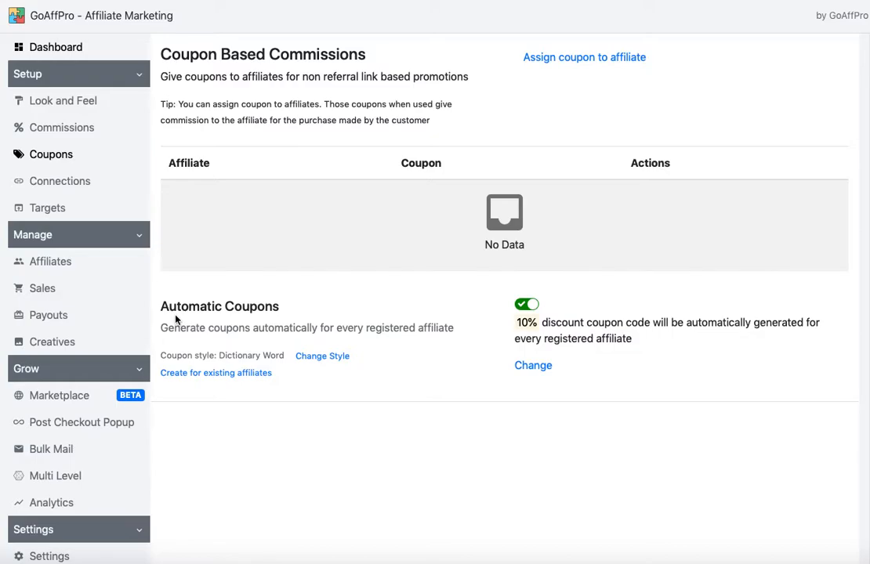
pyautogui.moveTo(245, 378)
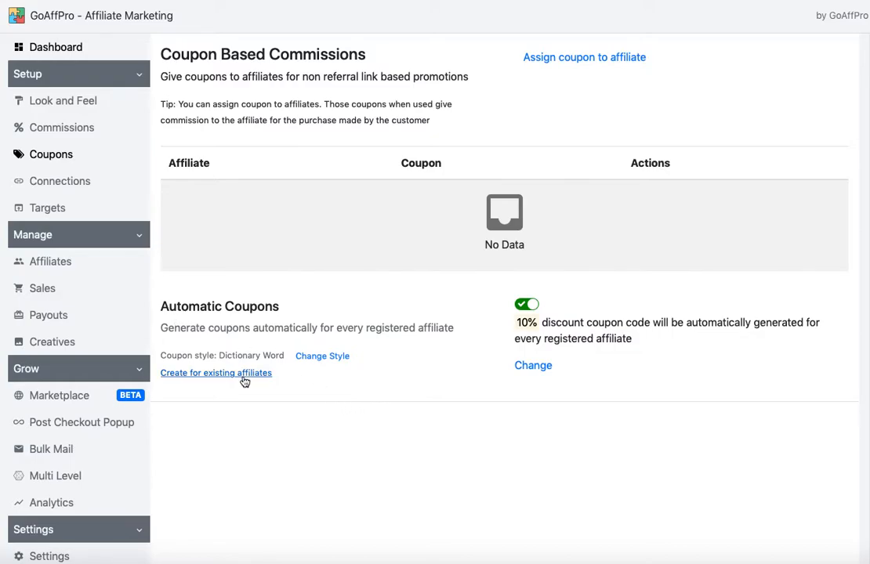
# Generate coupons for the existing affiliate 'Affiliate Name' via Create for existing affiliates
pyautogui.click(217, 373)
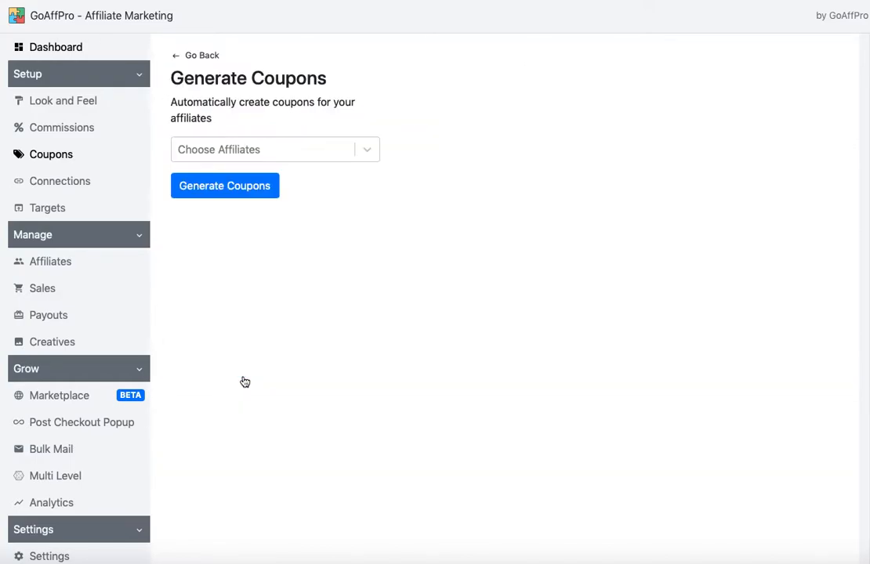
pyautogui.moveTo(332, 257)
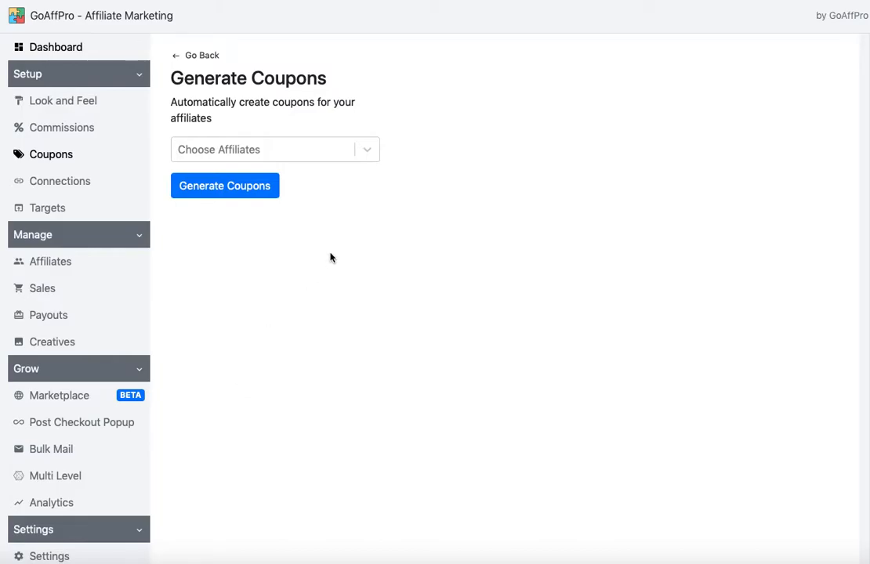
pyautogui.click(274, 150)
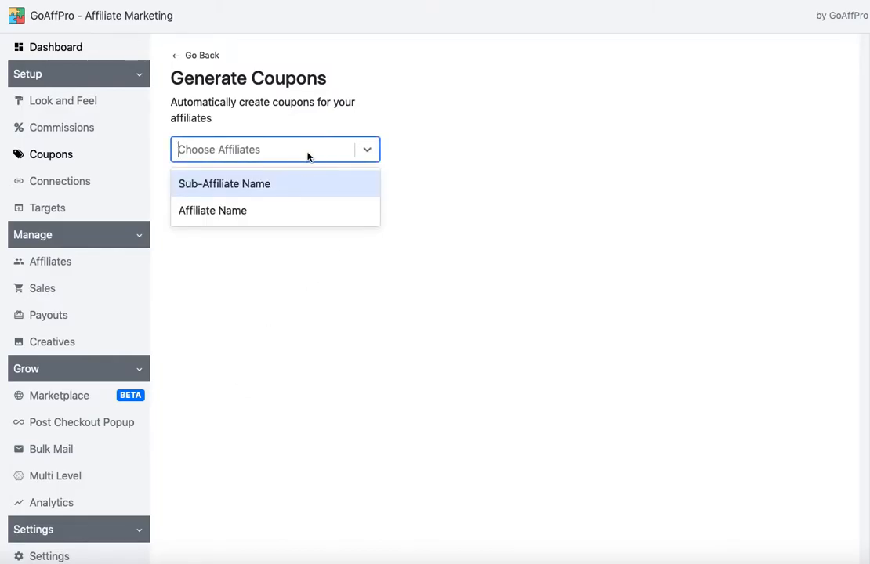
pyautogui.click(213, 210)
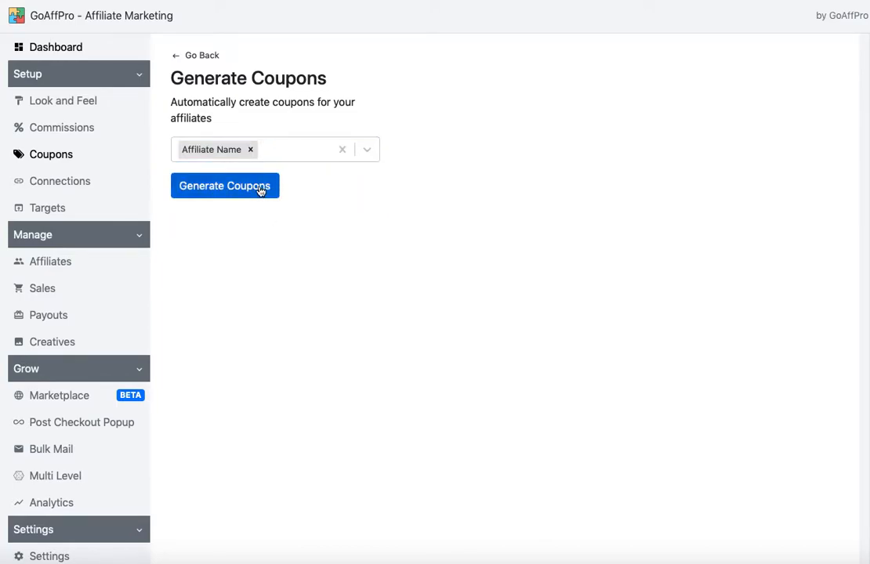
pyautogui.click(225, 185)
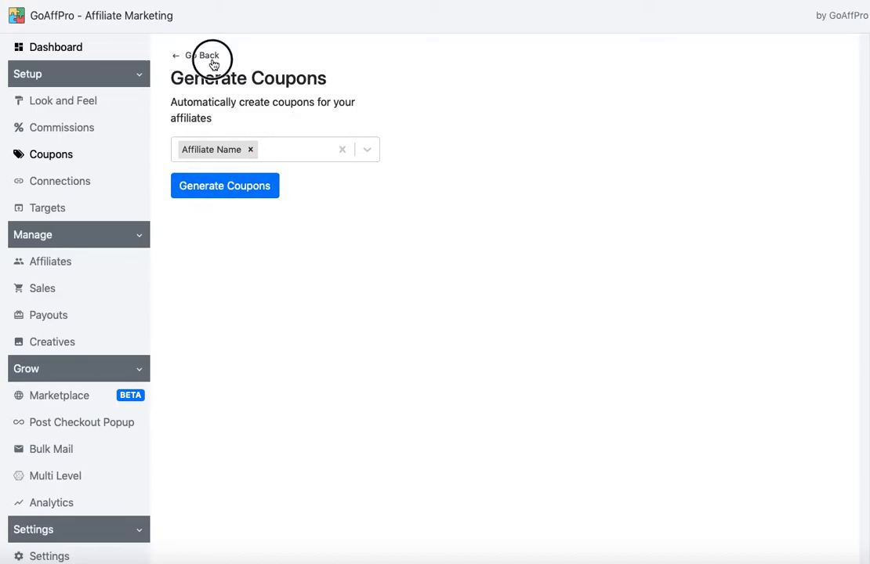
# Return to the Coupons overview and bring up the Automatic Coupons Style settings
pyautogui.click(194, 57)
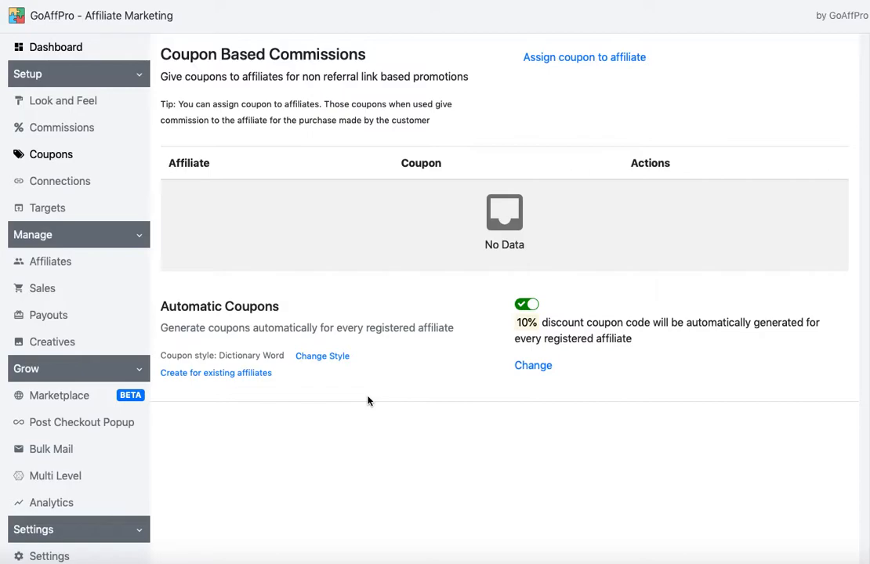
pyautogui.moveTo(341, 367)
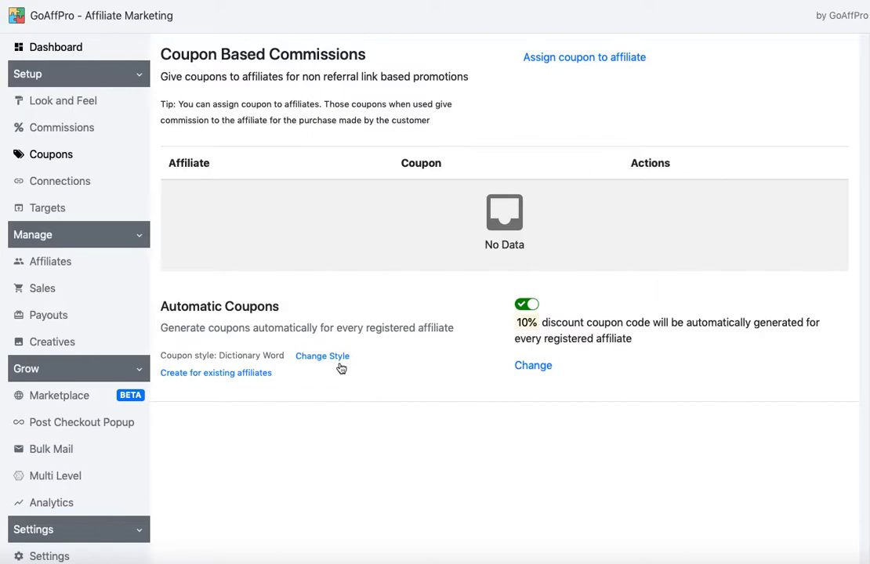
pyautogui.click(323, 356)
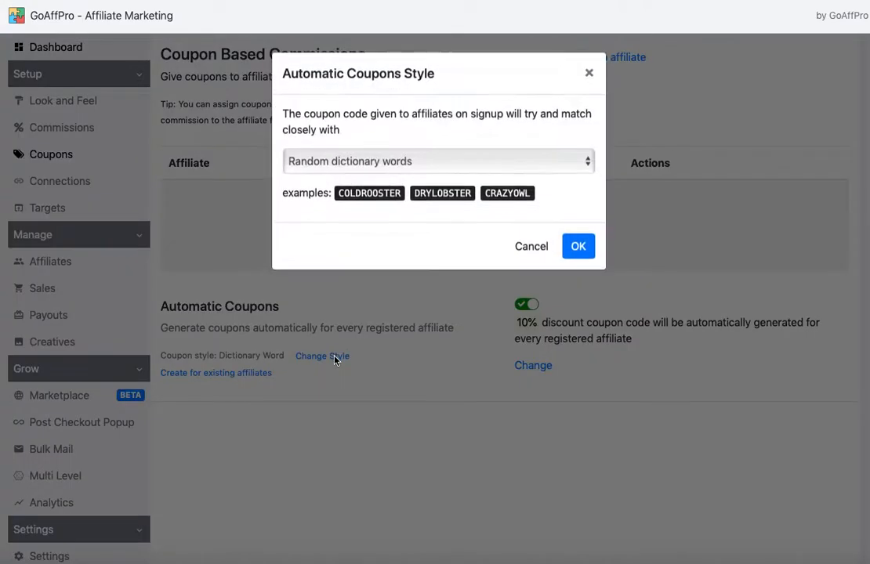
pyautogui.moveTo(369, 260)
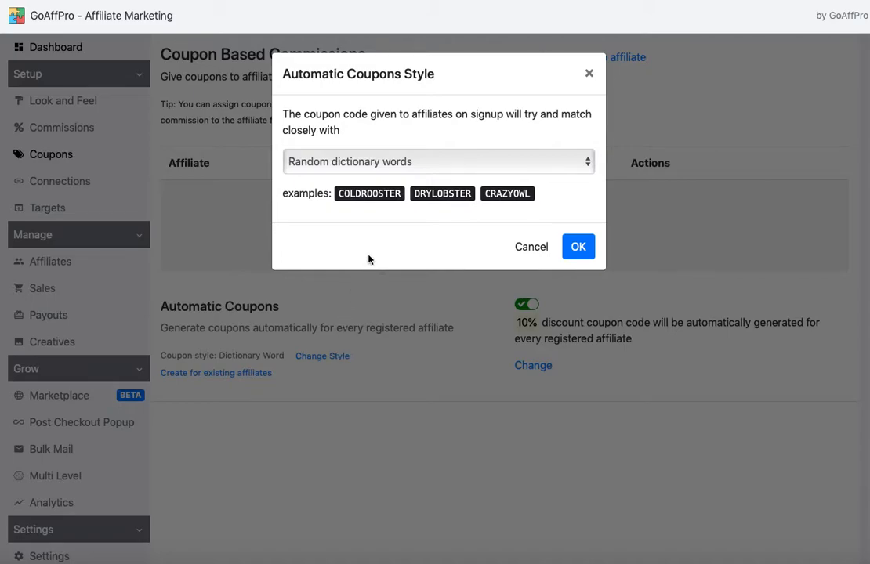
pyautogui.moveTo(413, 161)
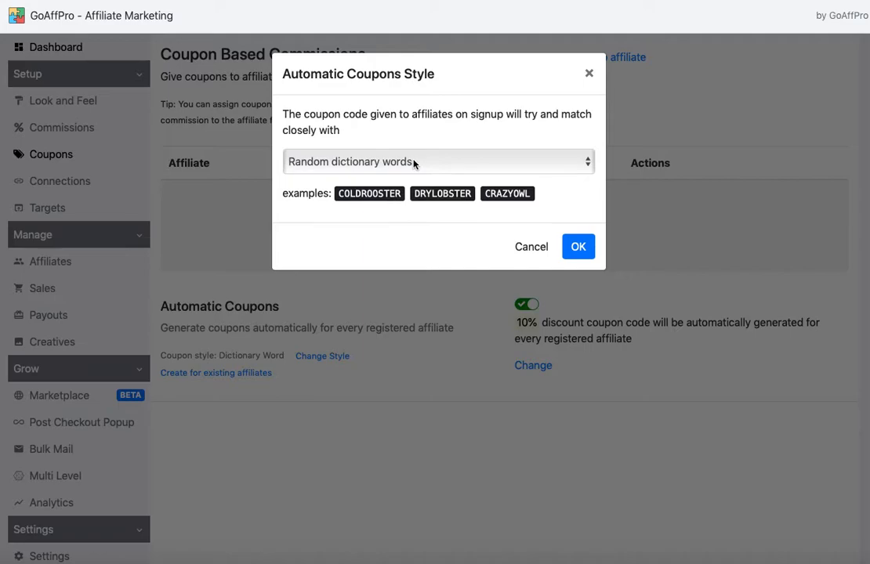
# Change the automatic coupon style from dictionary words to Random letters and confirm
pyautogui.click(437, 161)
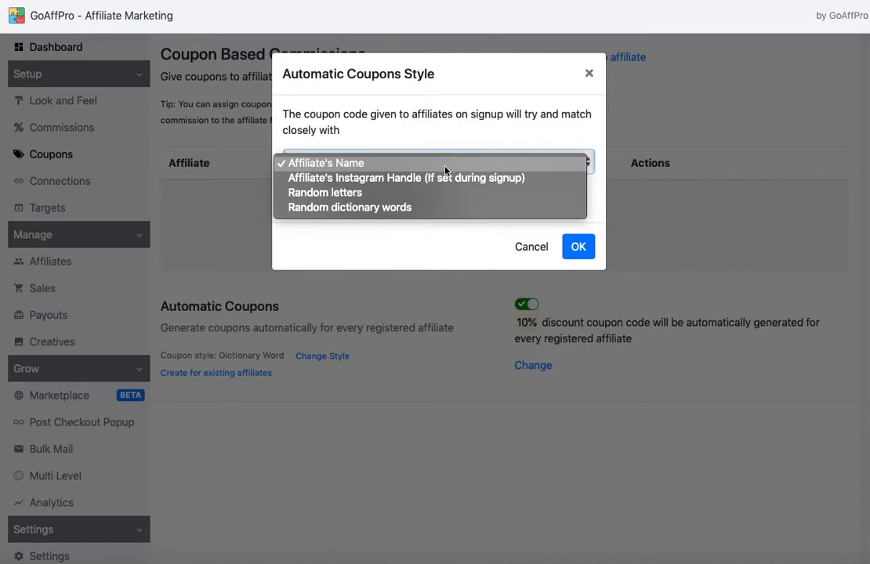
pyautogui.click(406, 179)
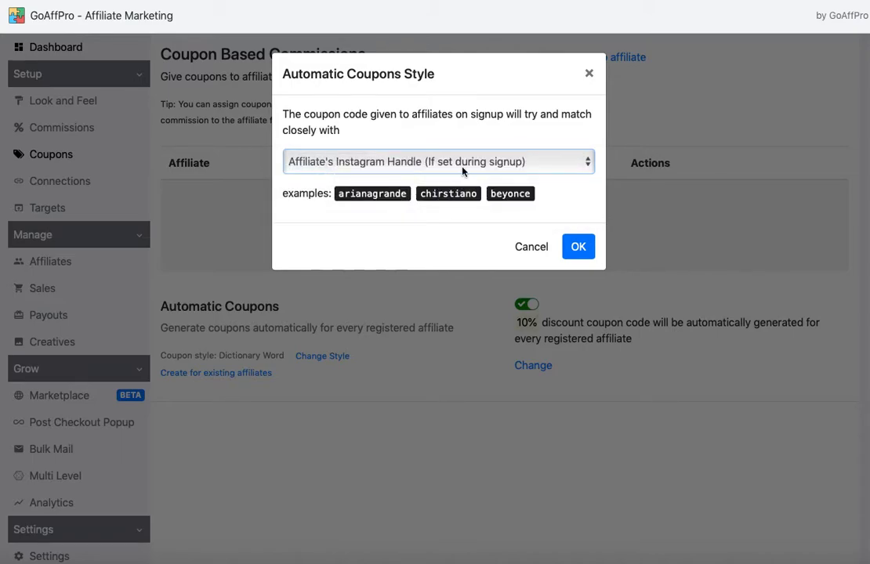
pyautogui.click(436, 162)
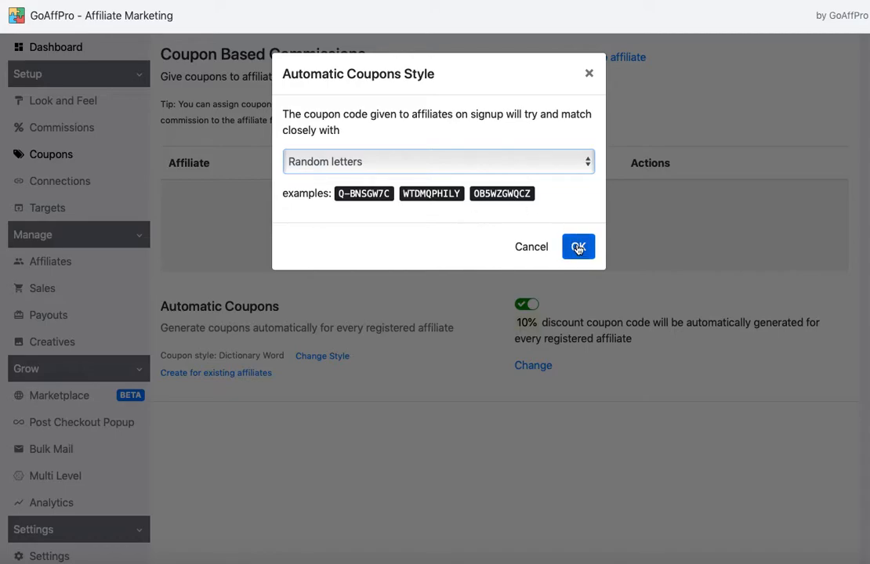
pyautogui.click(577, 246)
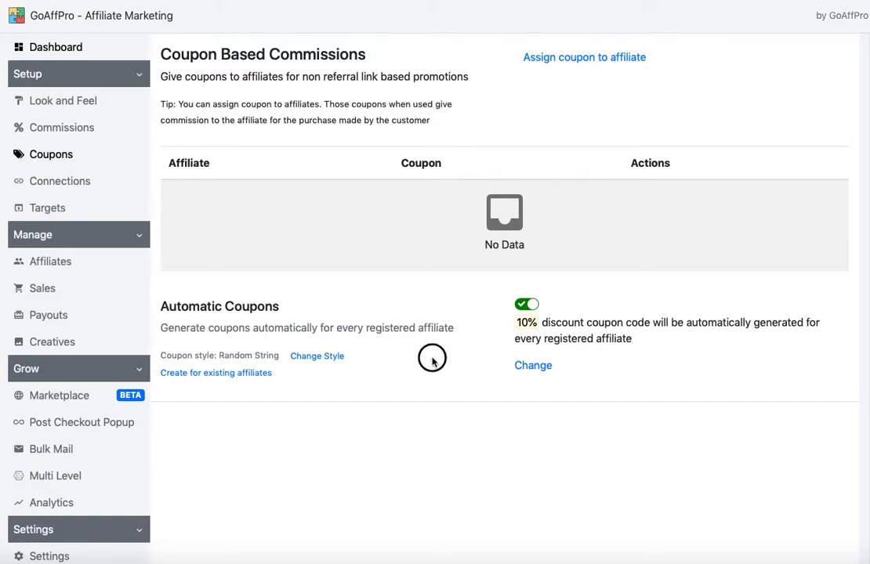